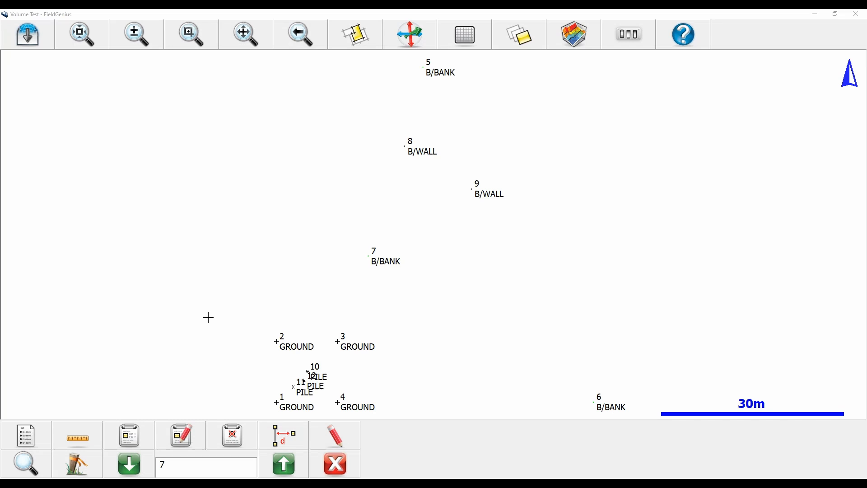
pyautogui.moveTo(369, 279)
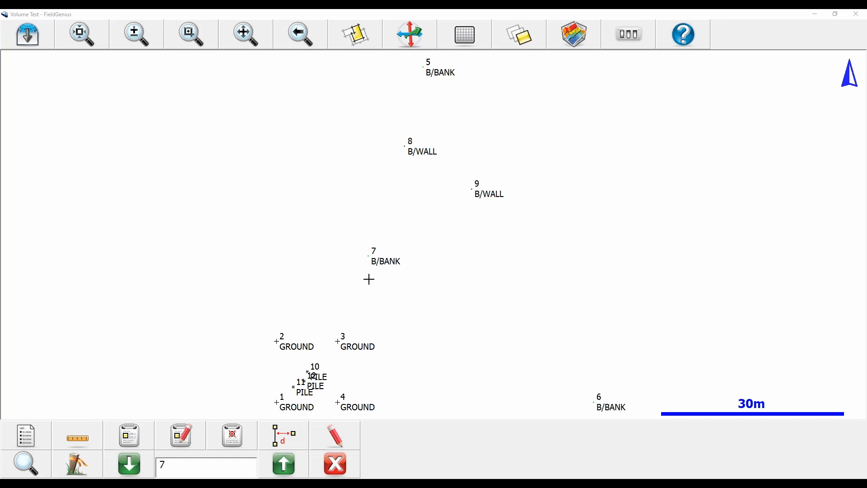
pyautogui.moveTo(368, 255)
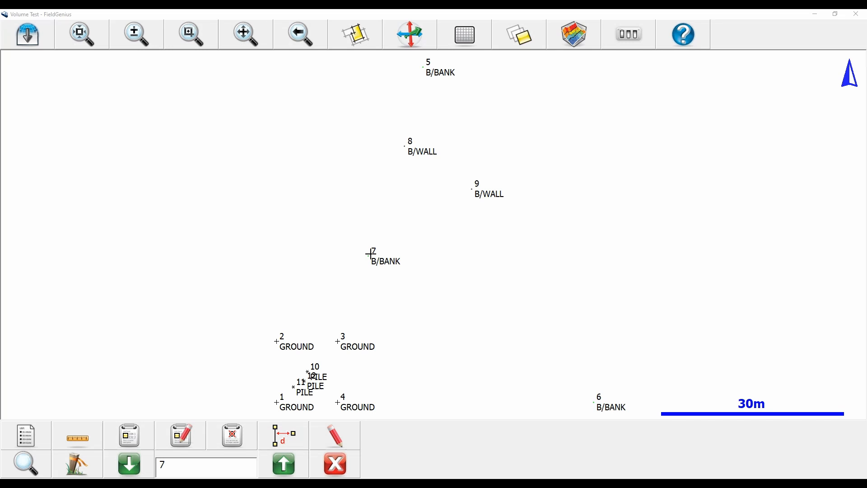
# Step: Select survey point 7 (B/BANK) on the map as the inverse start point
pyautogui.click(368, 255)
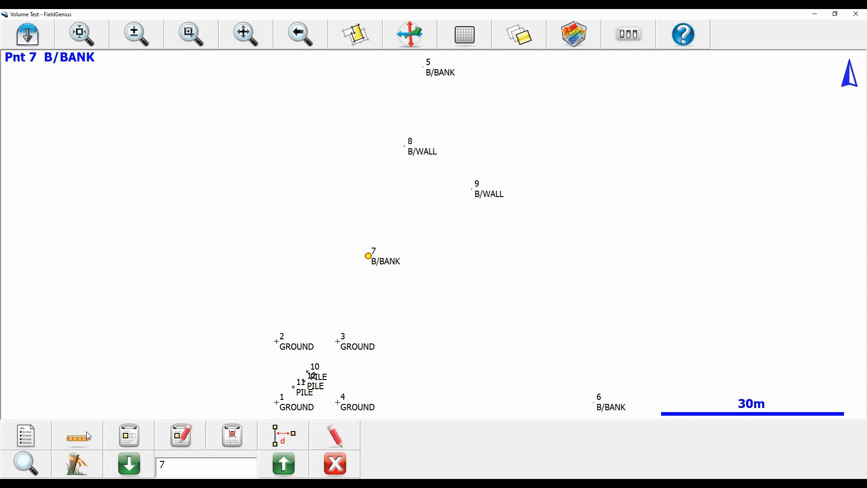
# Step: Run the Inverse tool from point 7 to point 9 and show its detailed report
pyautogui.click(467, 186)
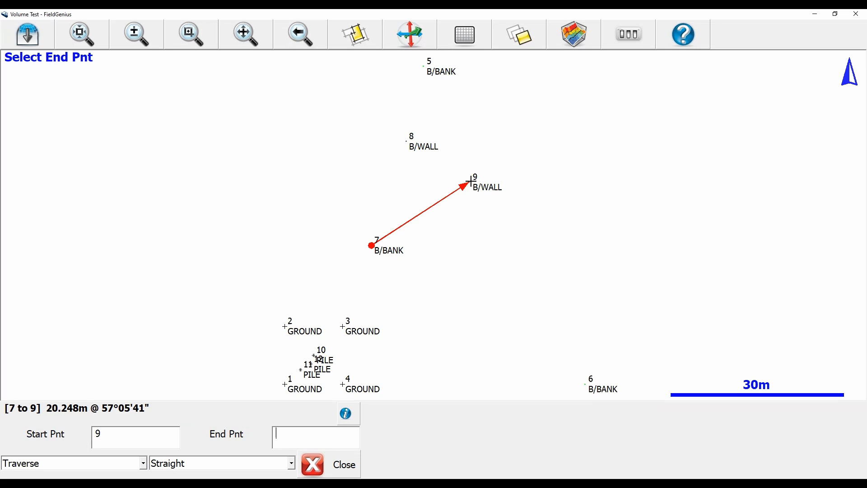
pyautogui.moveTo(377, 223)
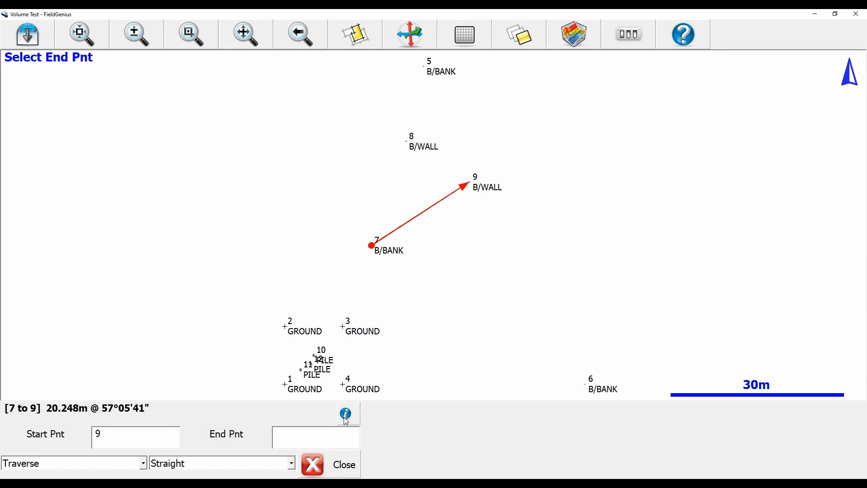
pyautogui.click(345, 414)
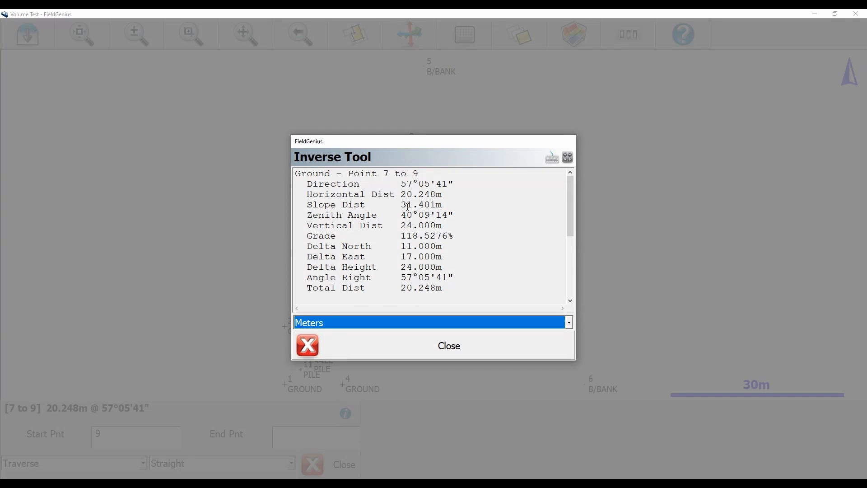